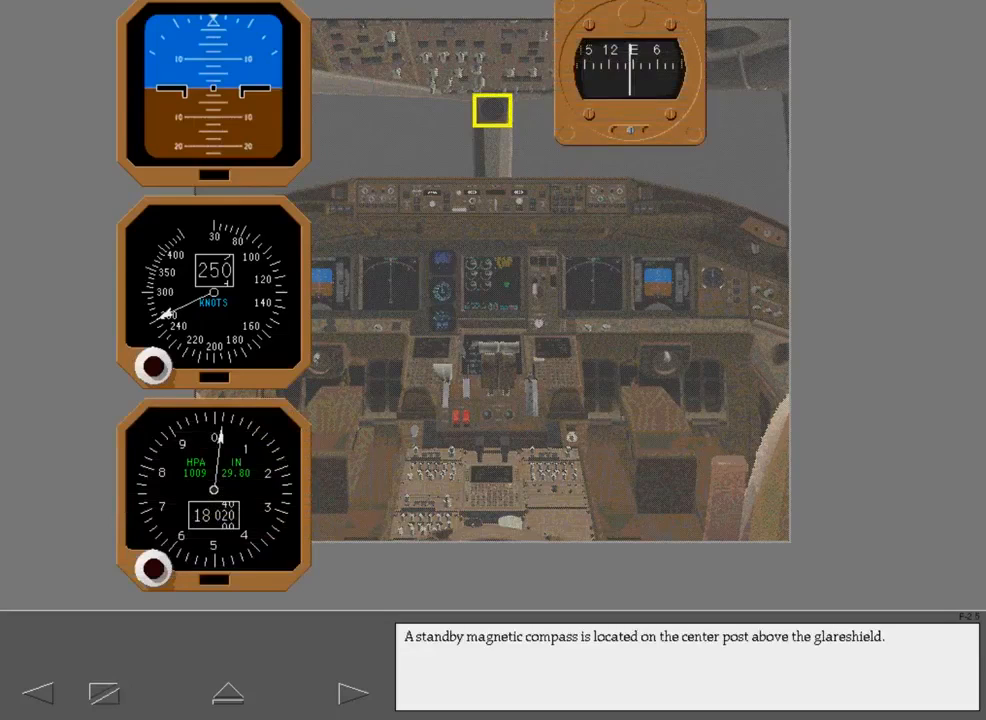
Step: Advance from the compass location page to the Standby Flight Instruments page
left_click(353, 693)
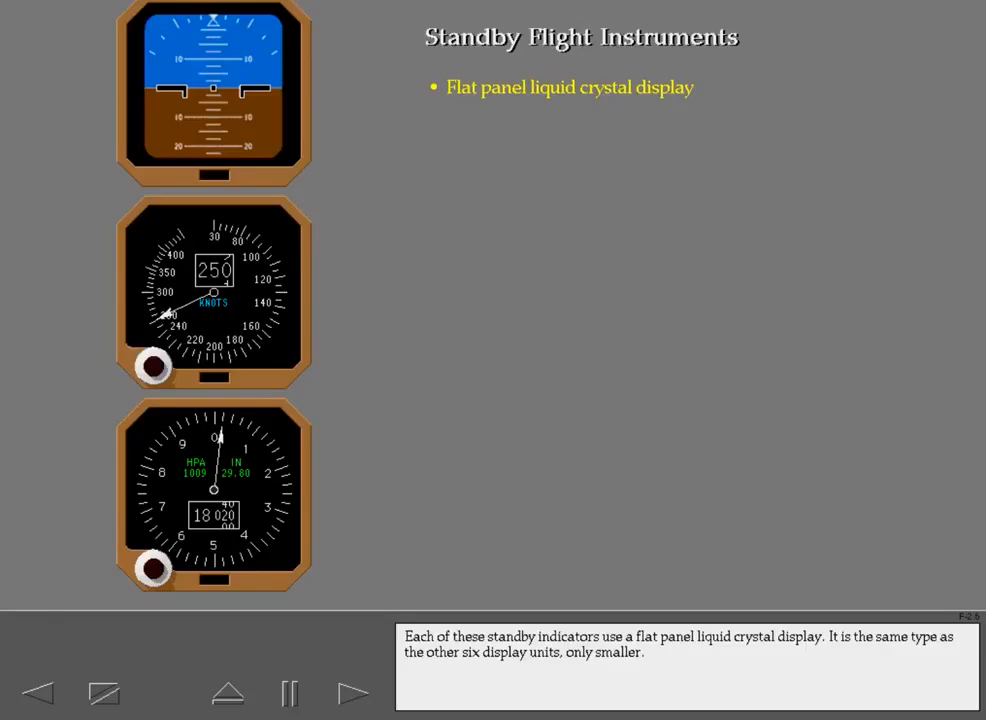
Step: Advance to the diagram of the left flight control DC bus powering the standby airspeed indicator
left_click(353, 692)
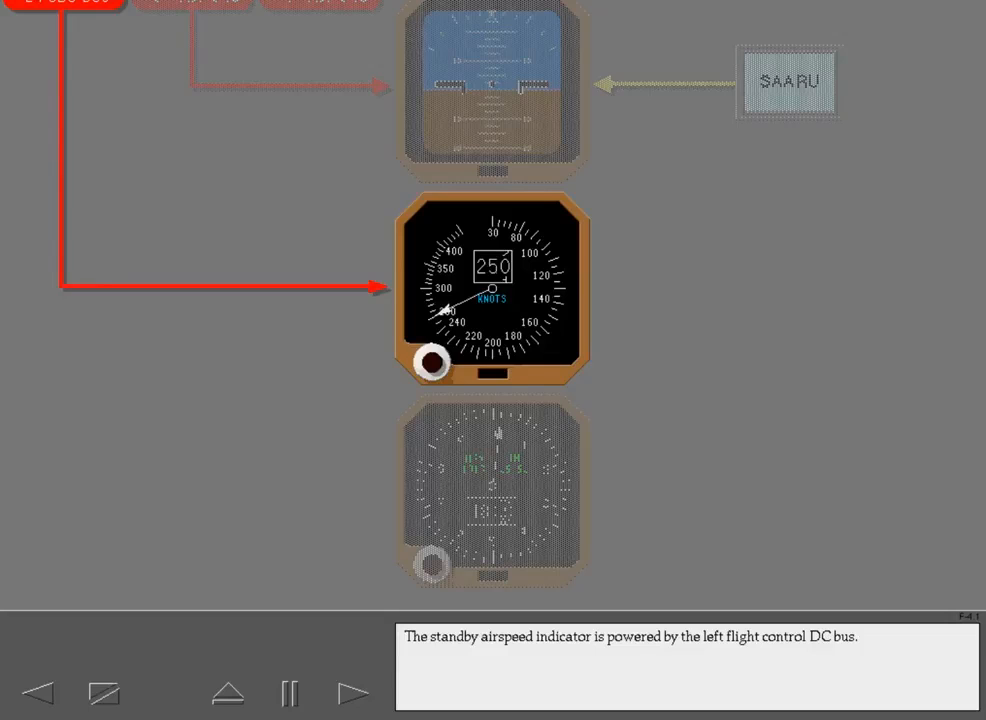
Step: Page through the ADM, digital display and pointer explanations to the airspeed bug exercise
left_click(353, 692)
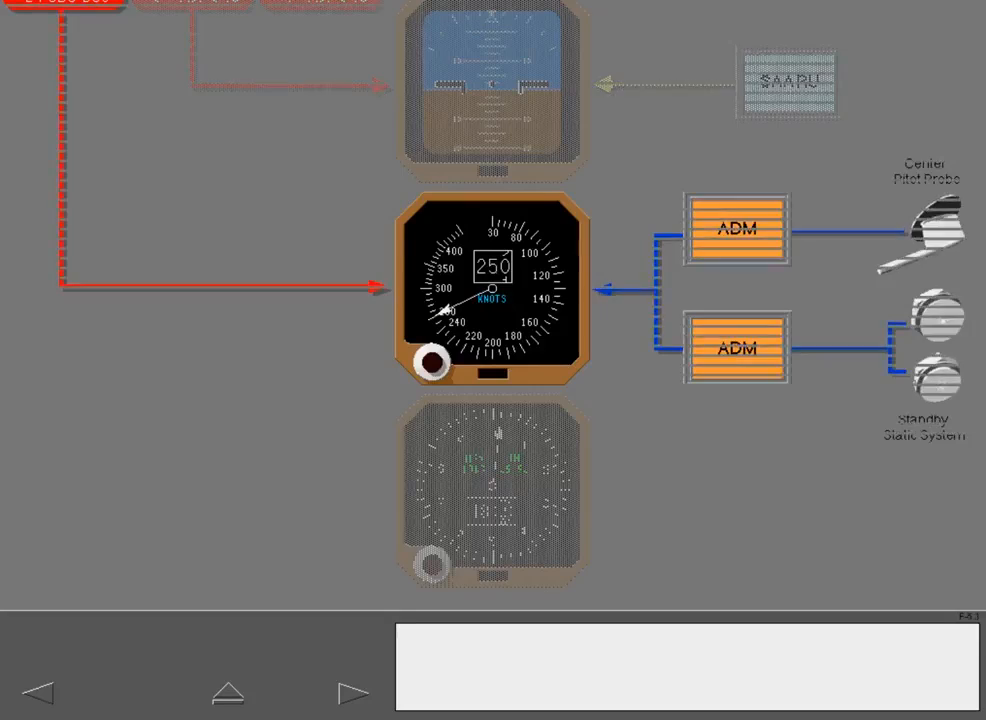
left_click(353, 692)
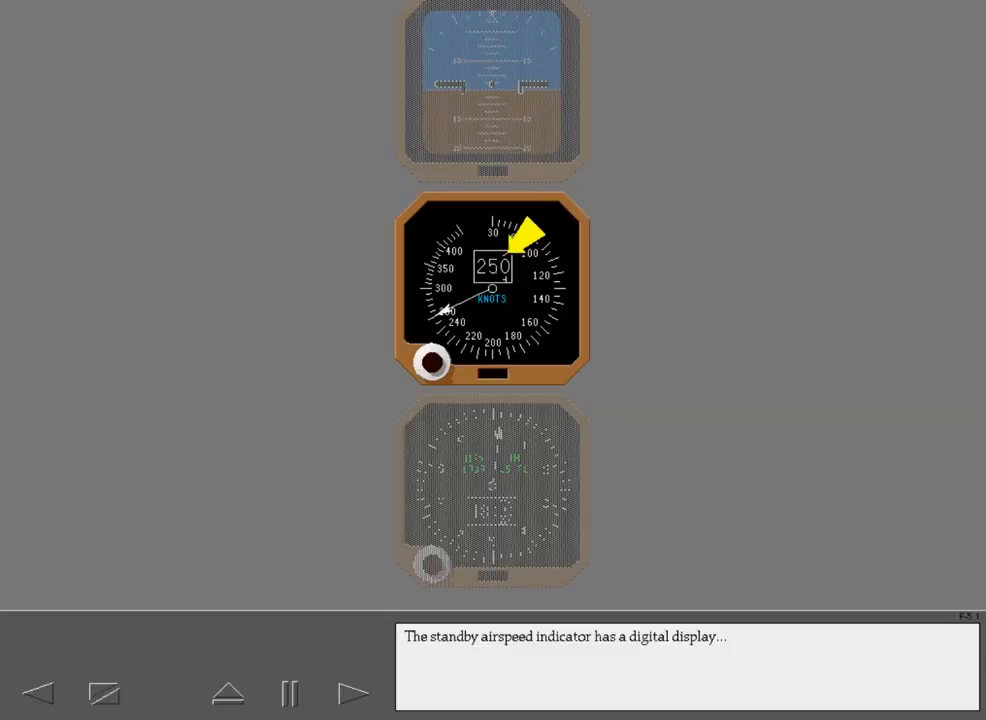
left_click(353, 693)
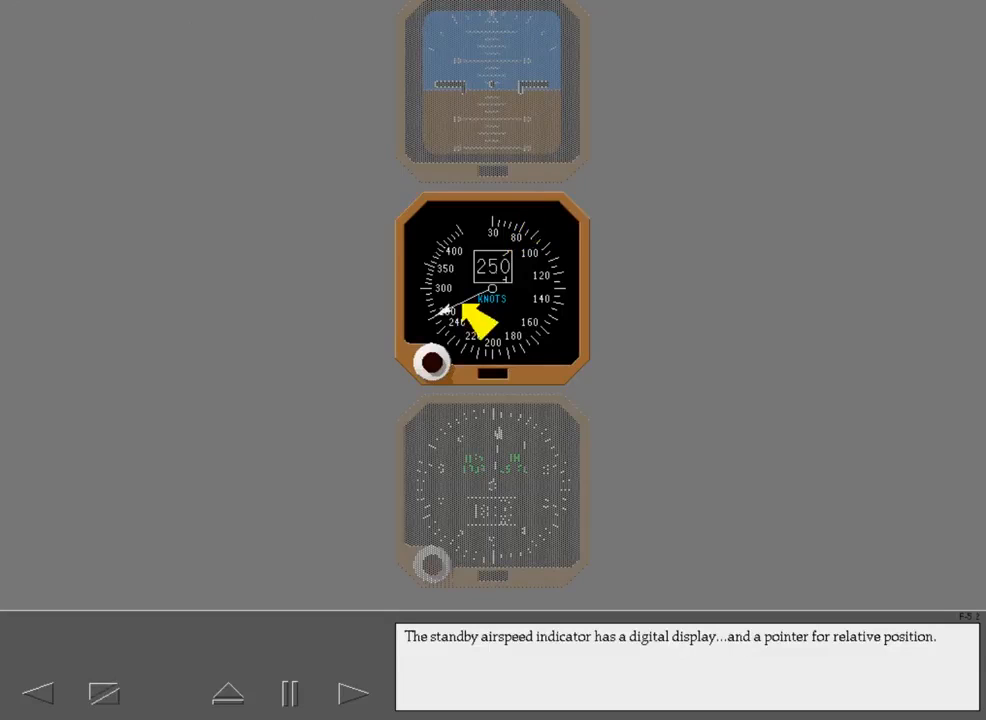
left_click(289, 693)
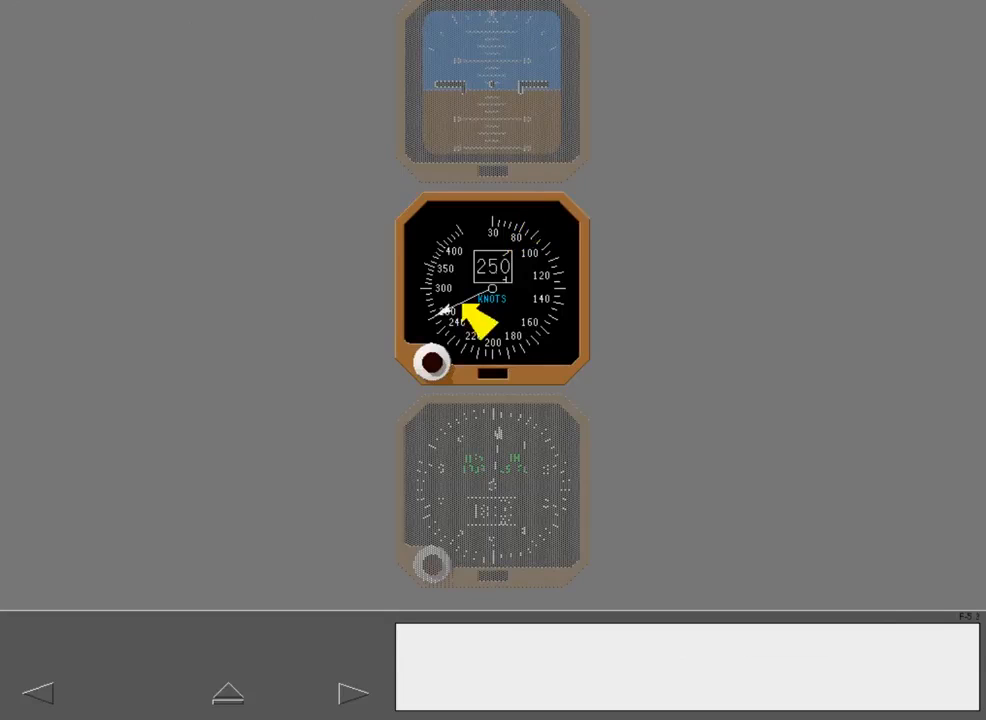
left_click(432, 362)
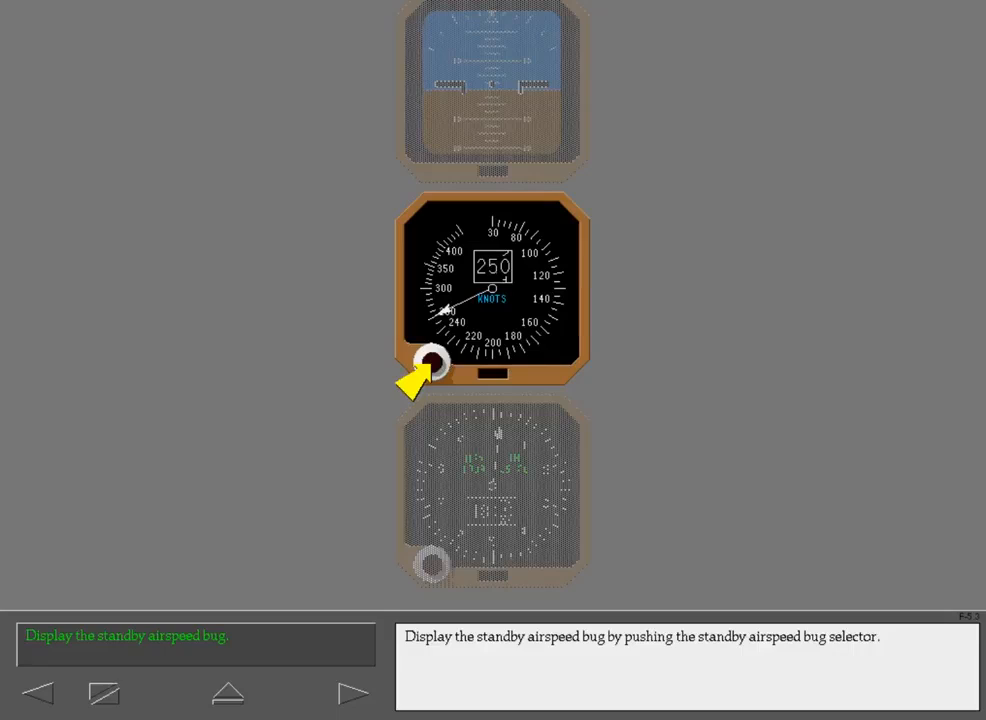
Step: Display the standby airspeed bug via its selector knob and continue to the altimeter air data page
left_click(432, 362)
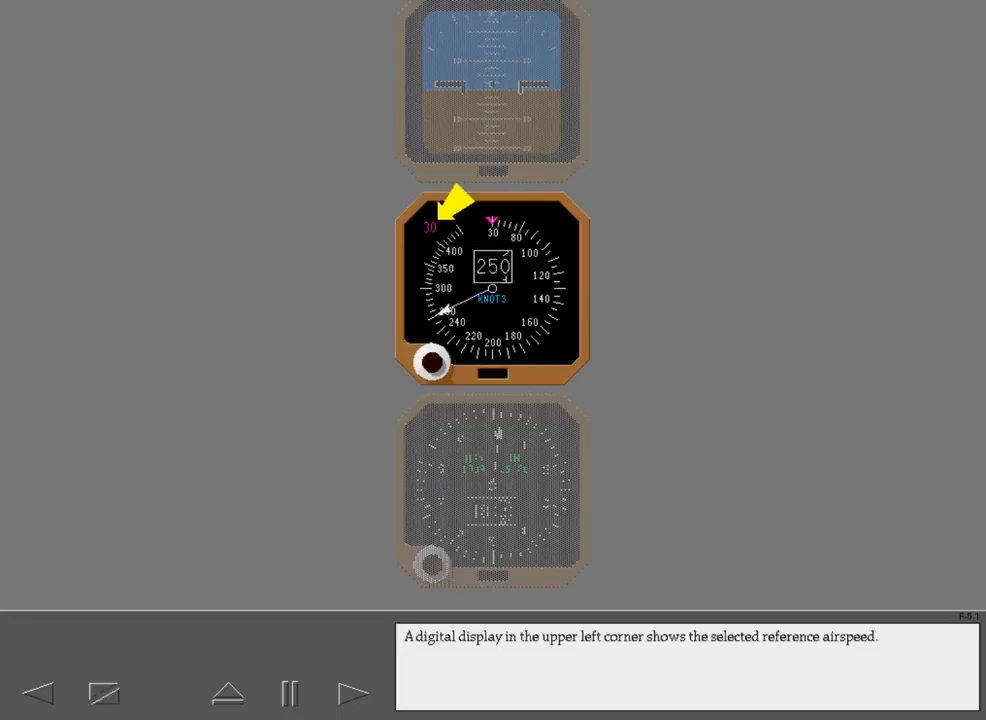
left_click(289, 693)
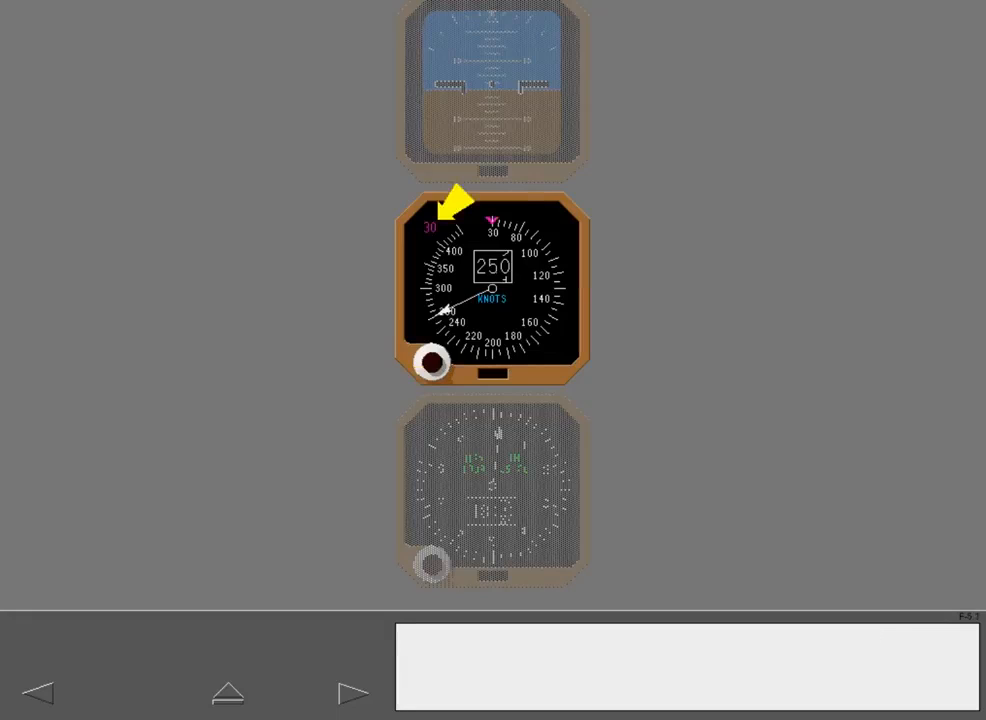
left_click(353, 692)
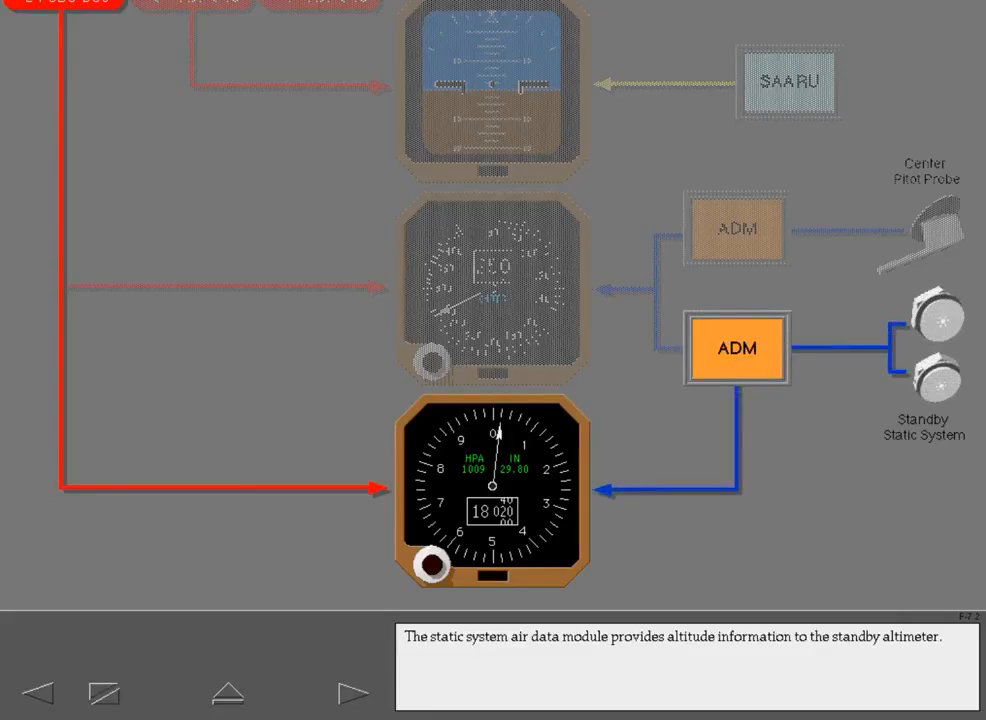
Step: Advance to the standby altimeter's standard pressure exercise
left_click(353, 692)
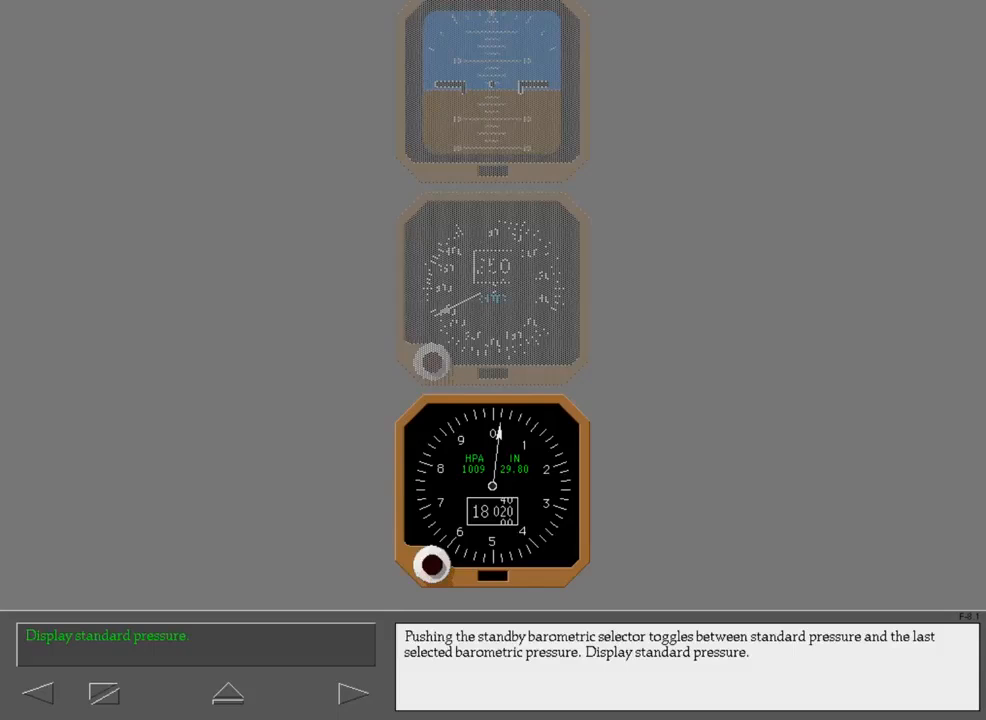
Step: Toggle the standby altimeter to standard pressure with the barometric selector knob
left_click(432, 561)
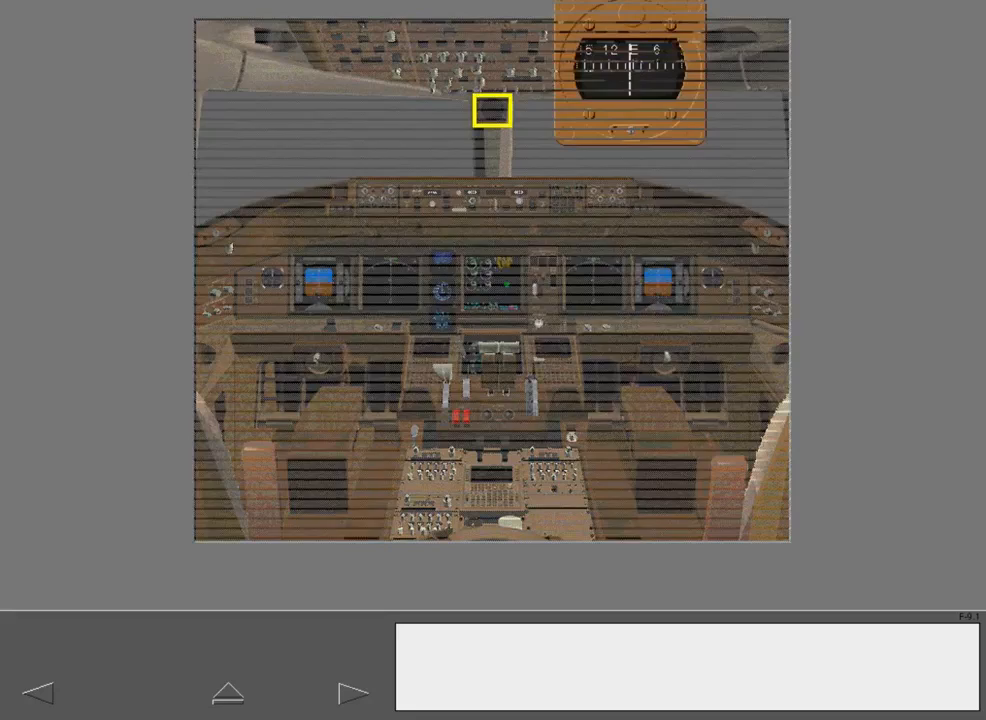
Step: Advance to the page locating the clocks on the left and right forward panels
left_click(353, 692)
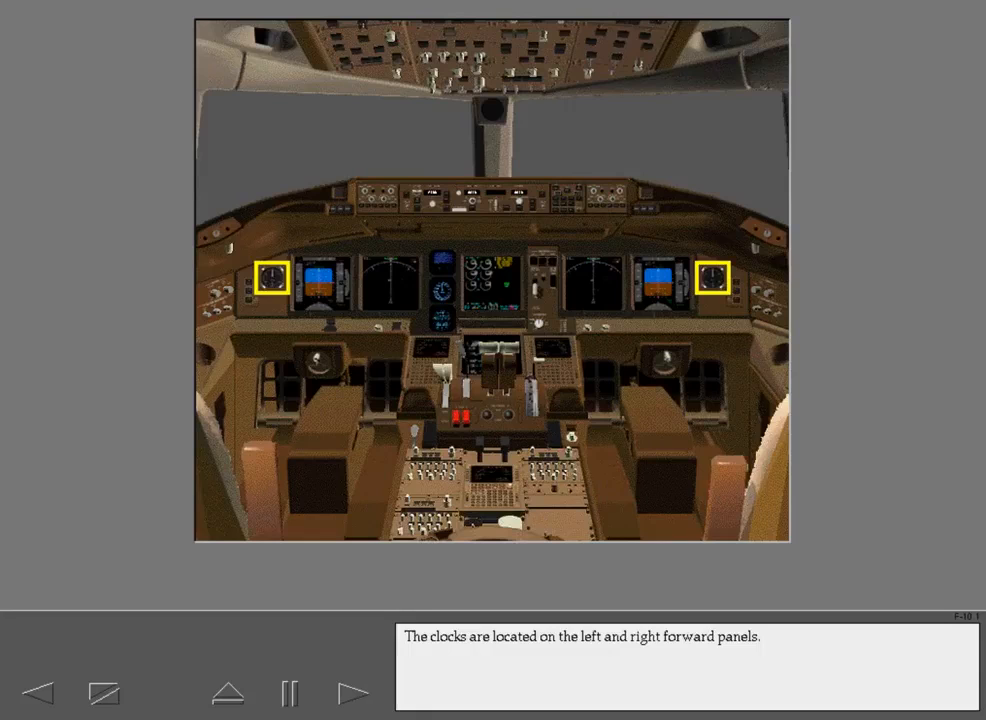
Step: Enlarge the left forward panel clock and continue the clock lesson
left_click(269, 277)
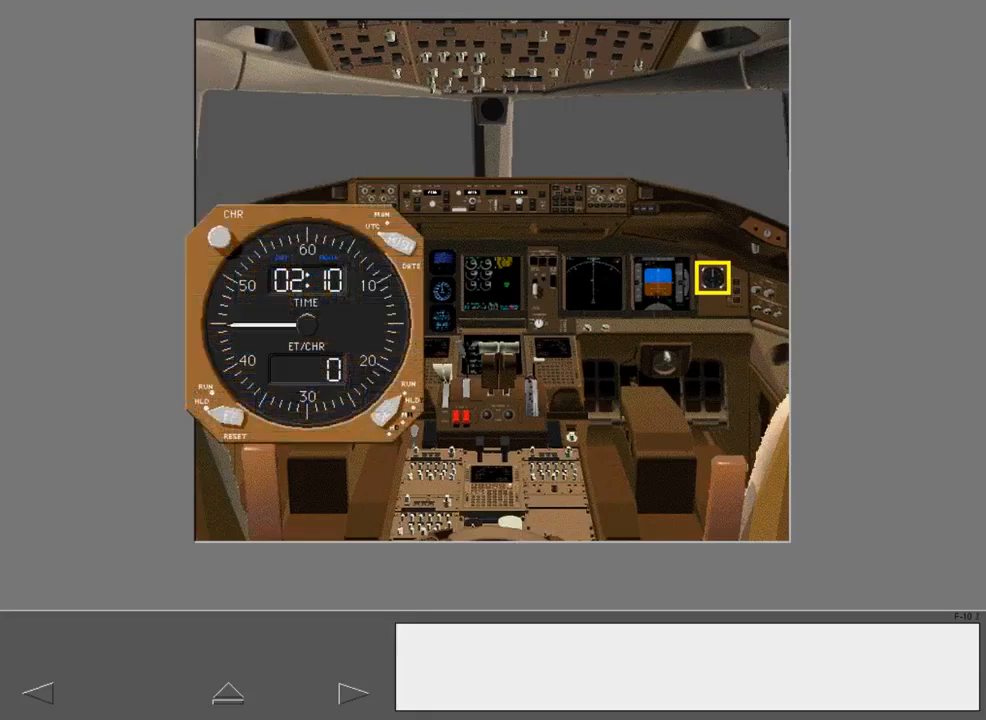
left_click(711, 276)
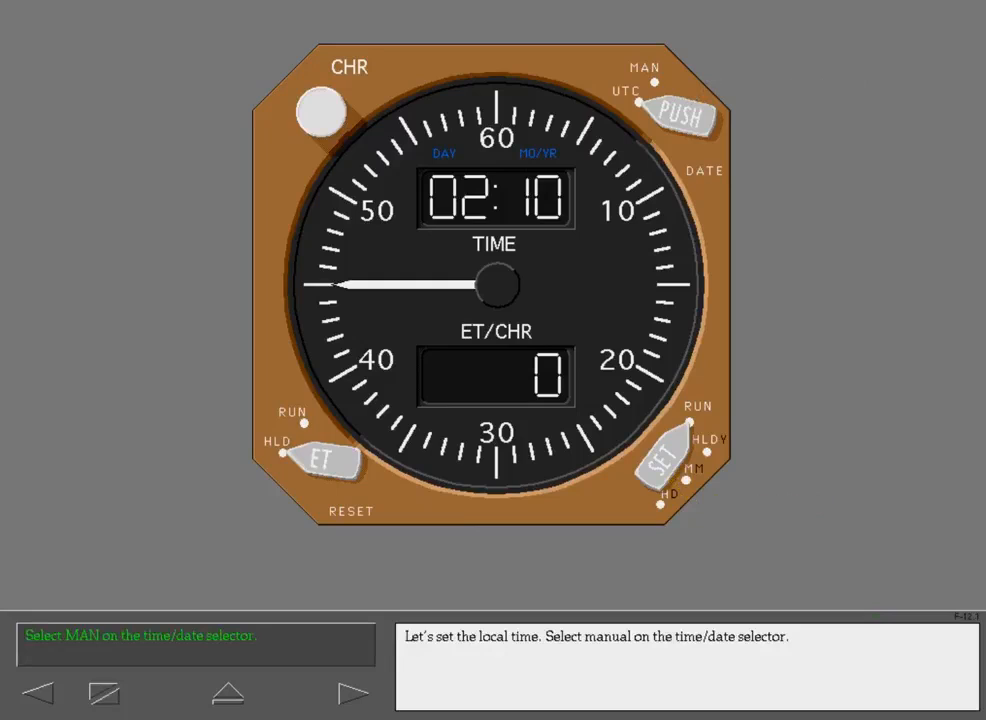
Step: Select MAN on the clock's time/date selector to set local time manually
left_click(679, 113)
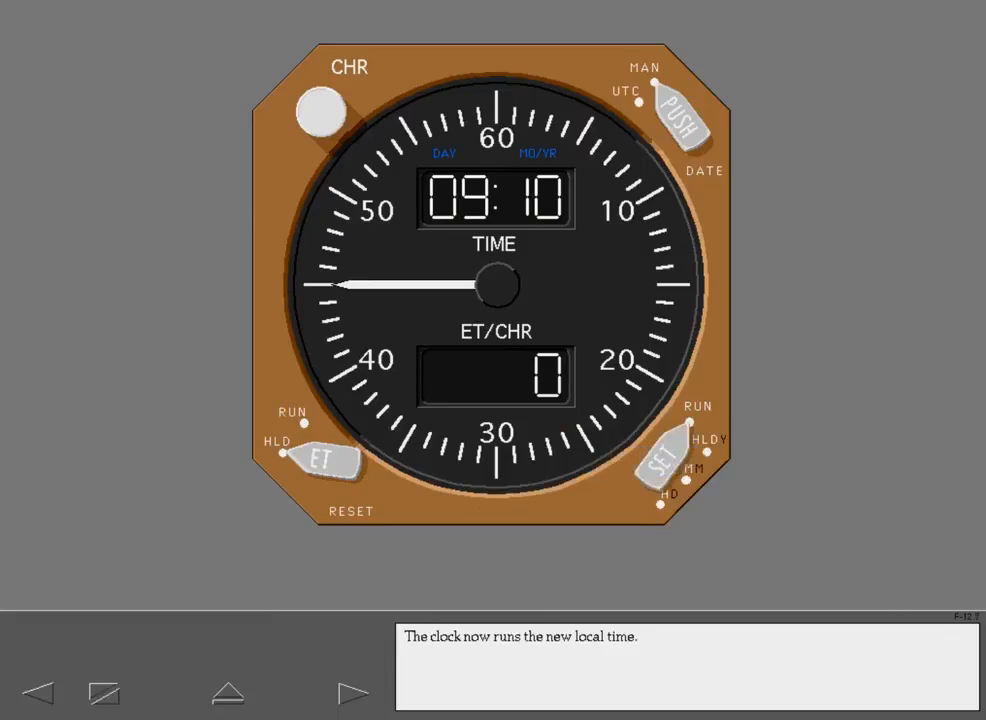
Step: Page through the date display lesson showing 7 June 2008 to the return-to-time prompt
left_click(353, 692)
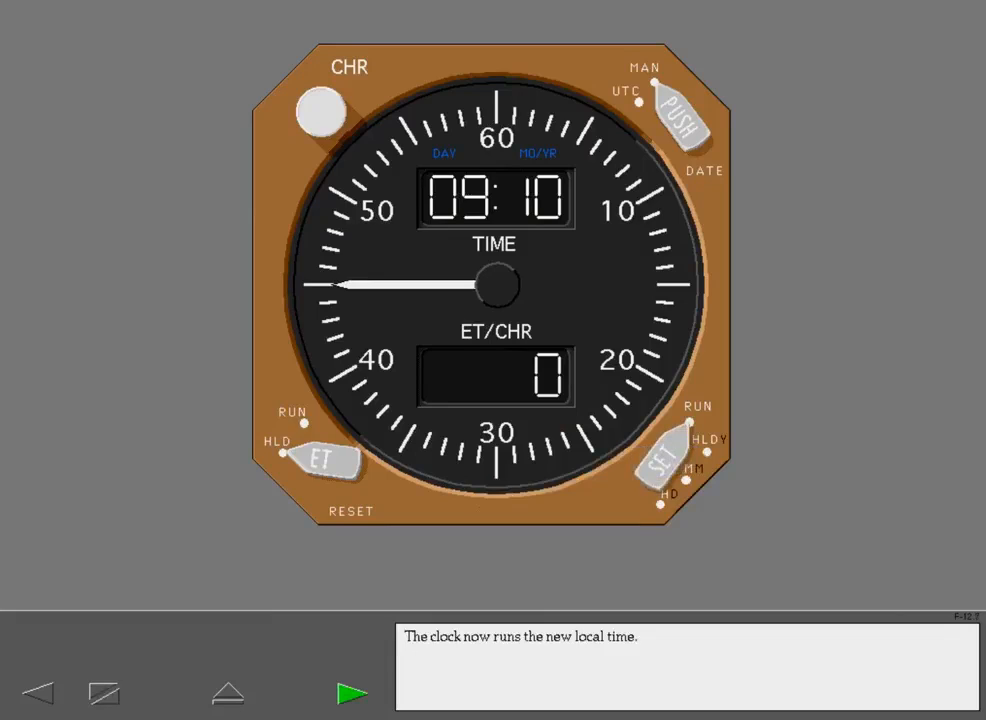
left_click(352, 692)
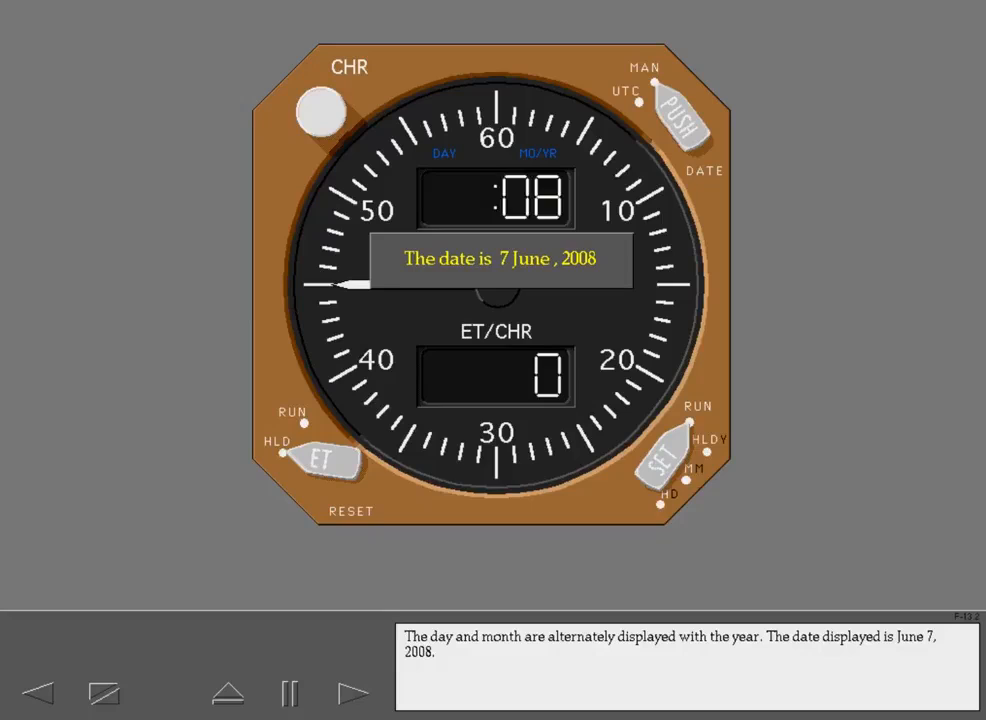
left_click(662, 465)
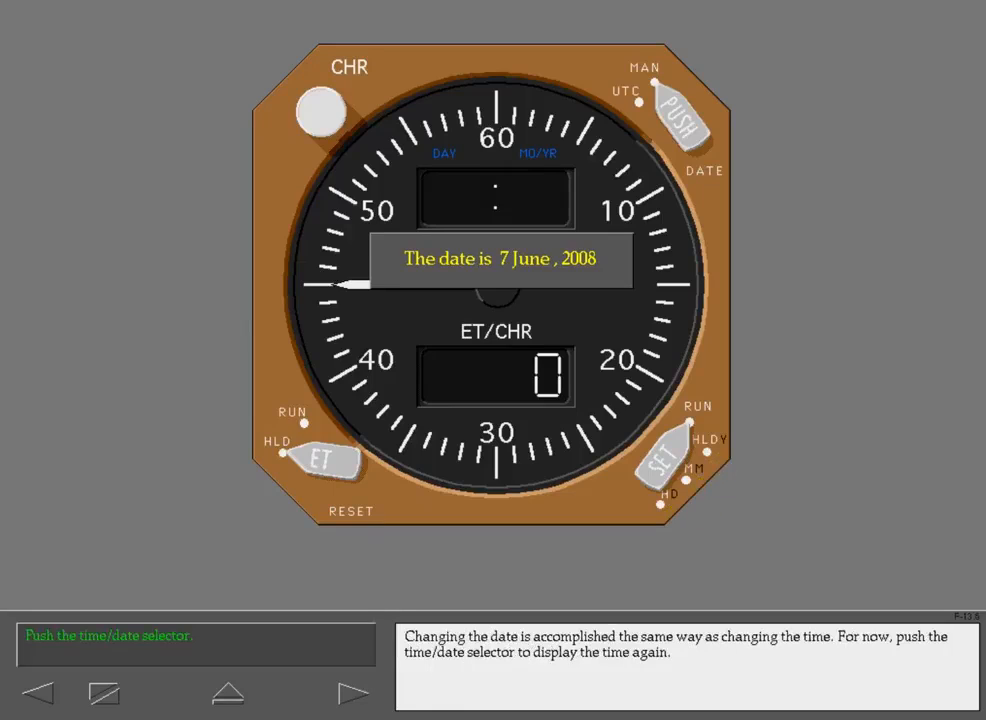
Step: Switch the clock from the date back to the time display, reading 09:12, and advance
left_click(685, 112)
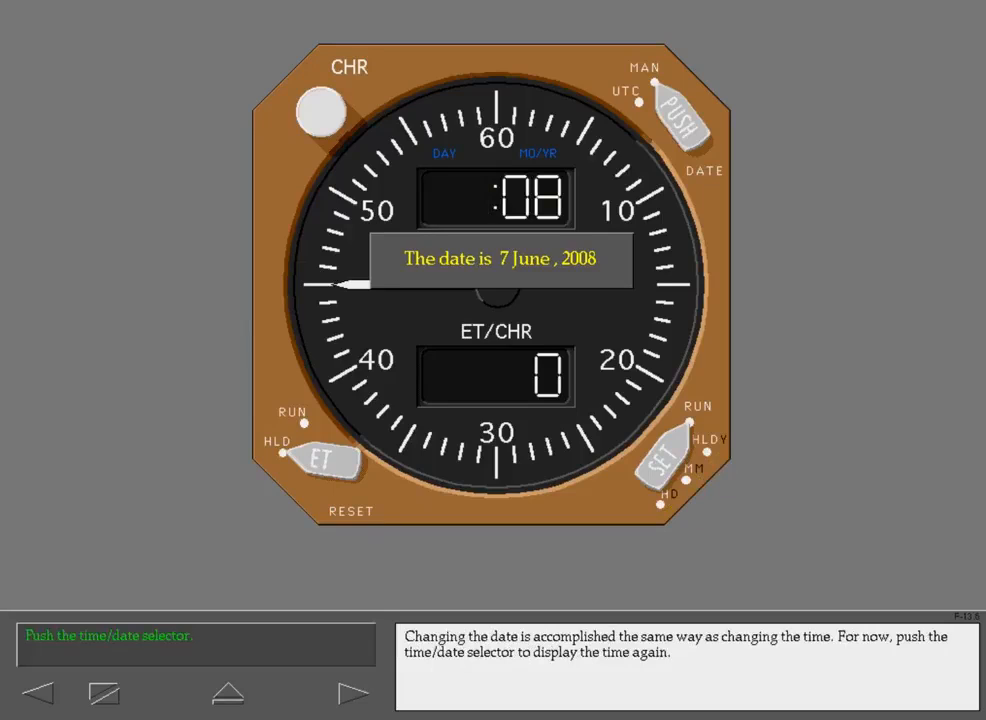
left_click(683, 110)
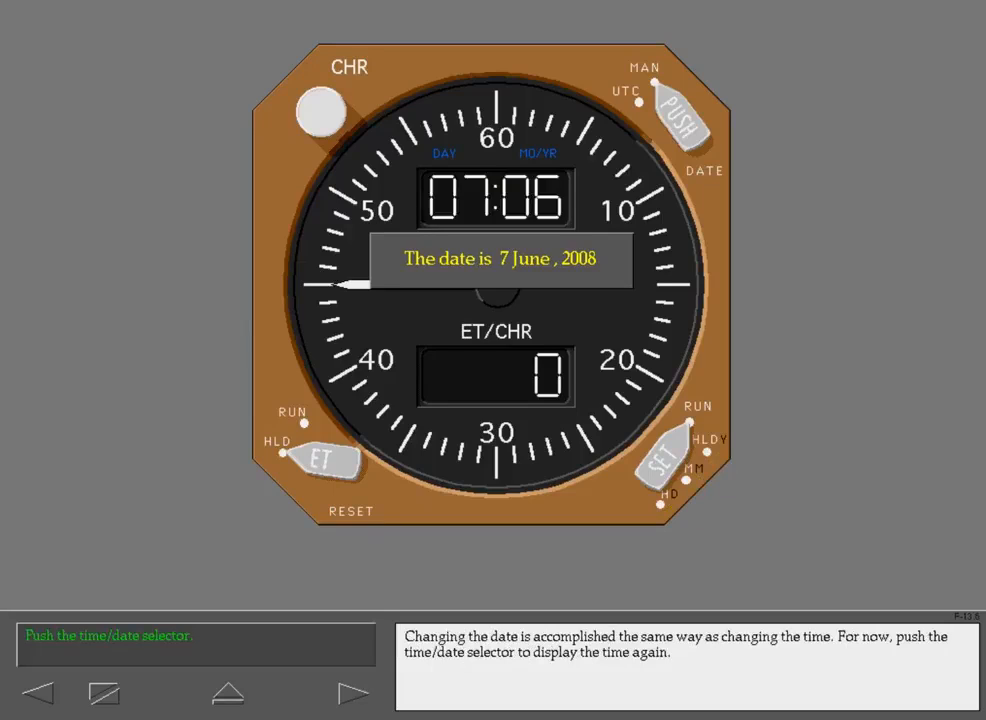
left_click(682, 112)
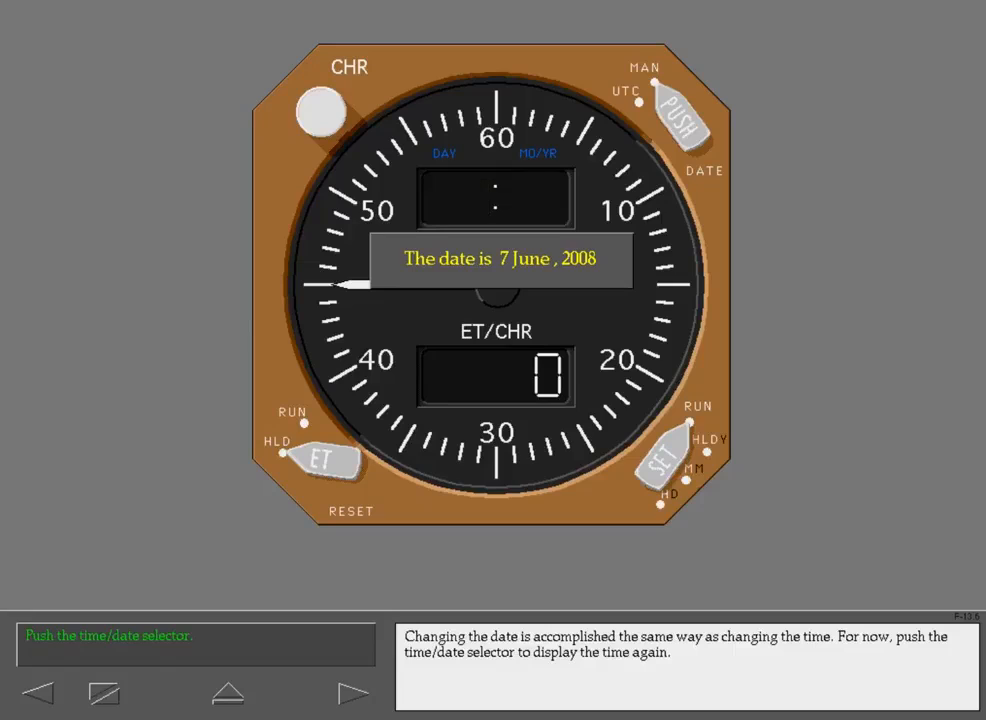
left_click(685, 113)
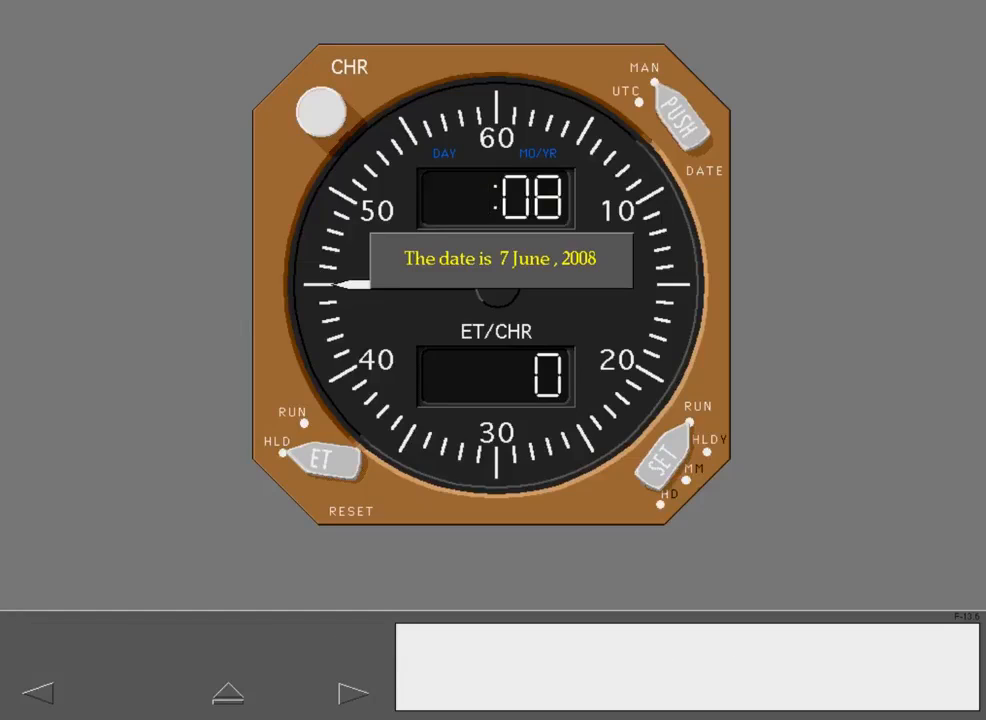
left_click(685, 115)
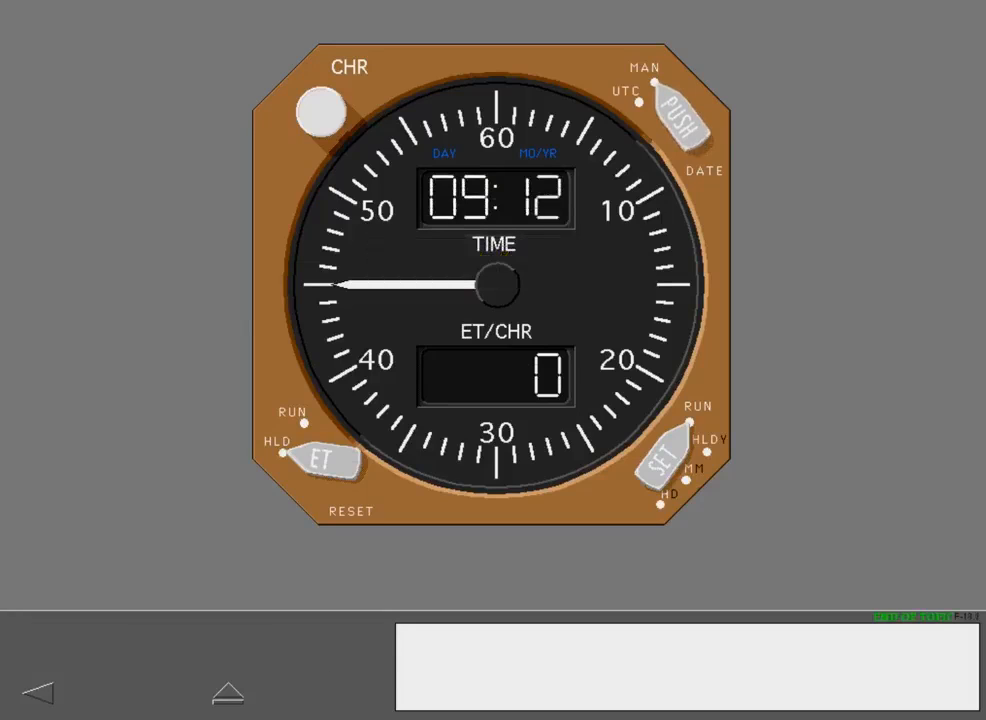
Step: Start the ET/CHR topic and advance to the 'Reset the elapsed time' prompt showing 17:12
left_click(328, 461)
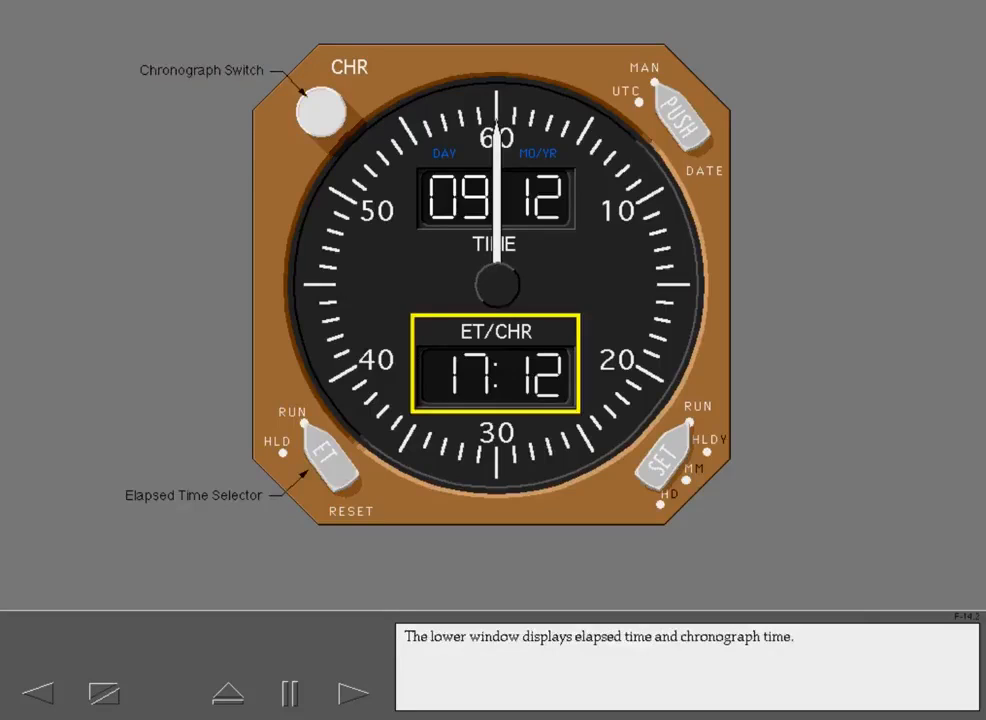
left_click(353, 692)
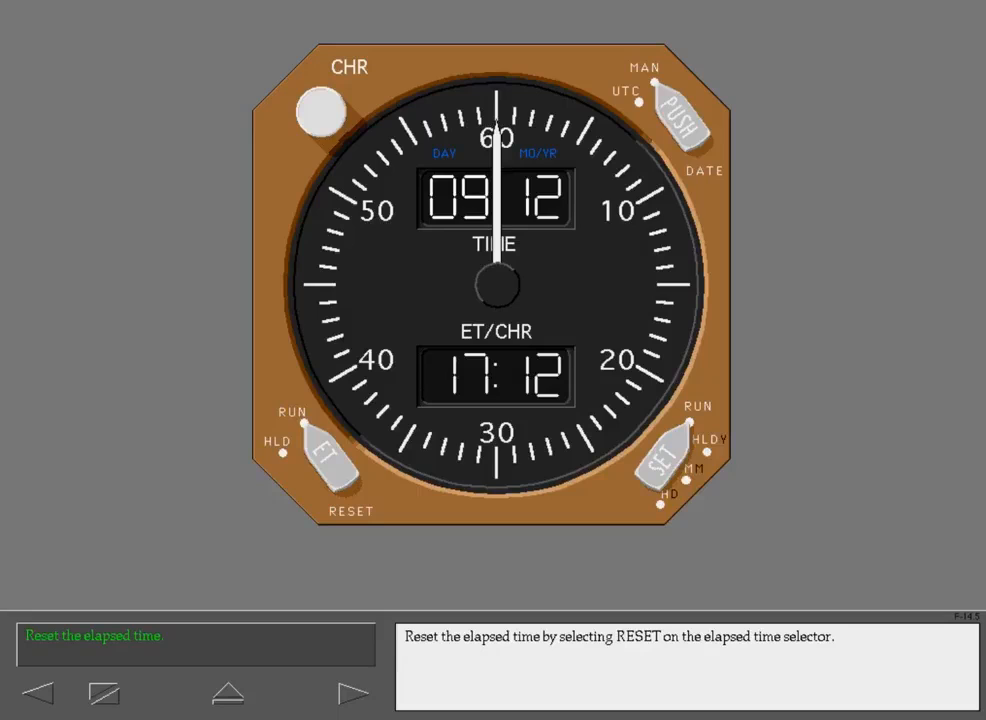
Step: Set the ET selector to RESET, then RUN until elapsed time reads 00:01, and advance
left_click(324, 465)
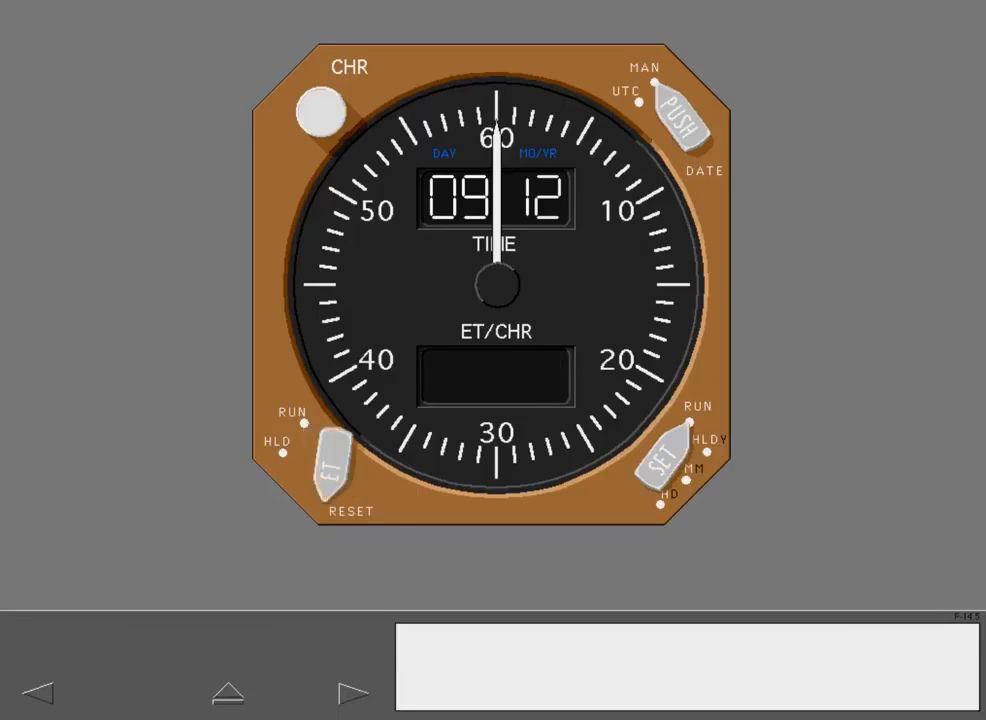
left_click(330, 460)
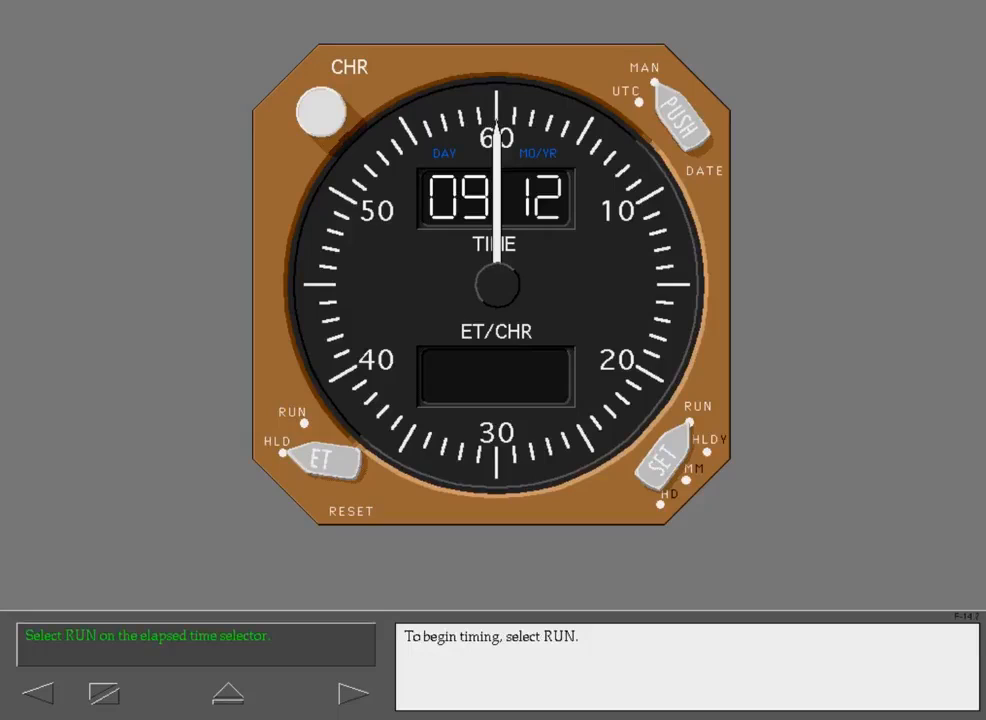
left_click(323, 460)
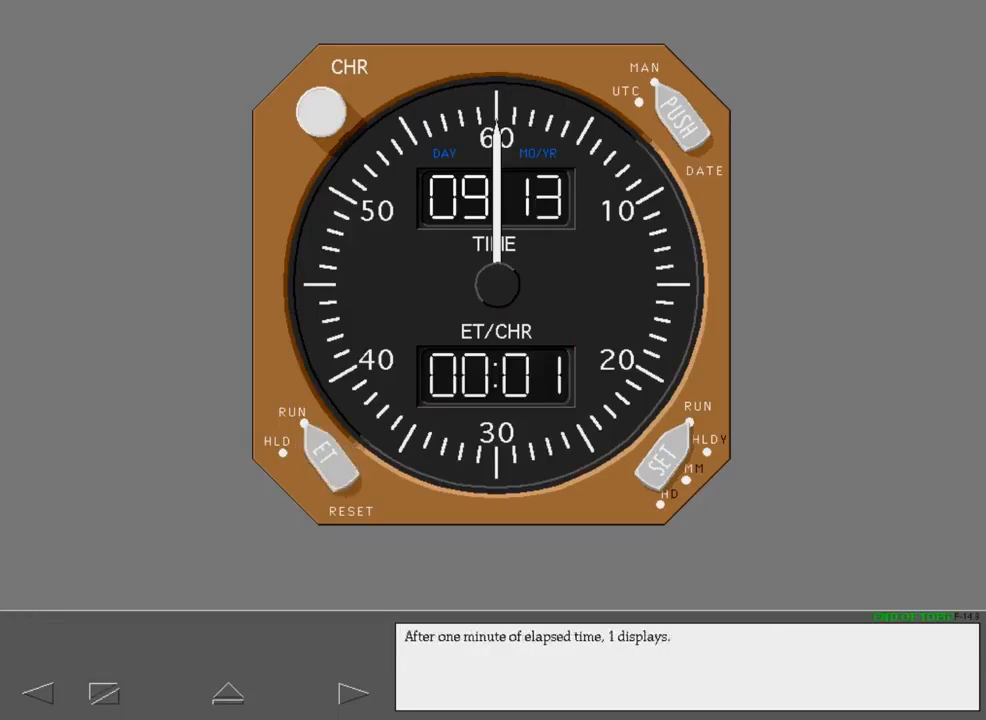
left_click(353, 692)
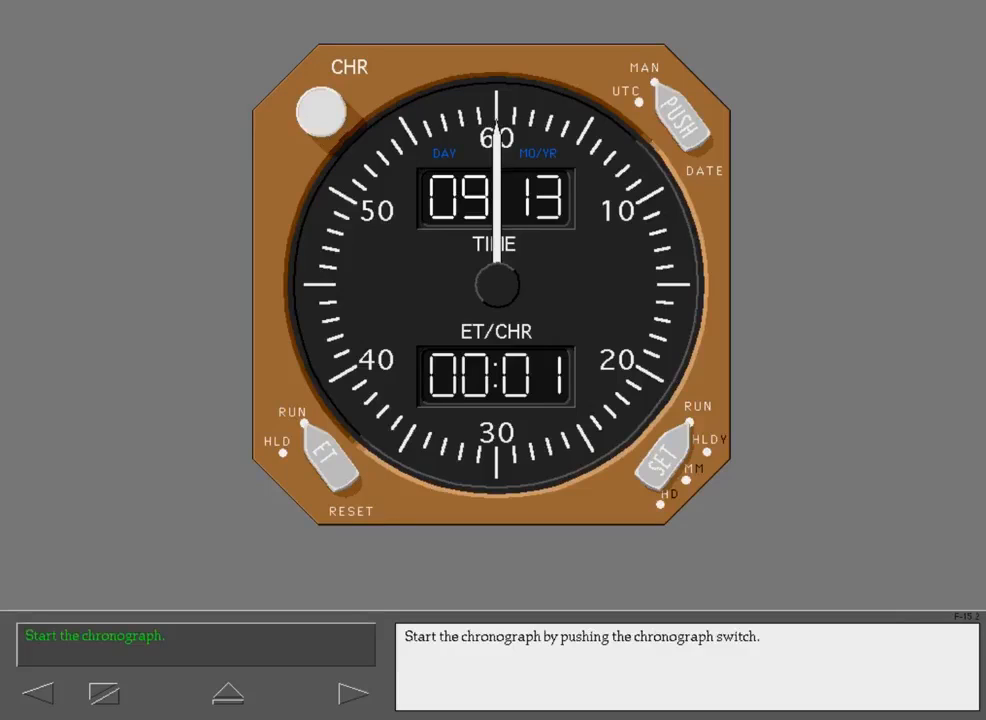
Step: Start the chronograph with the CHR switch and advance to the glareshield clock switches view
left_click(317, 109)
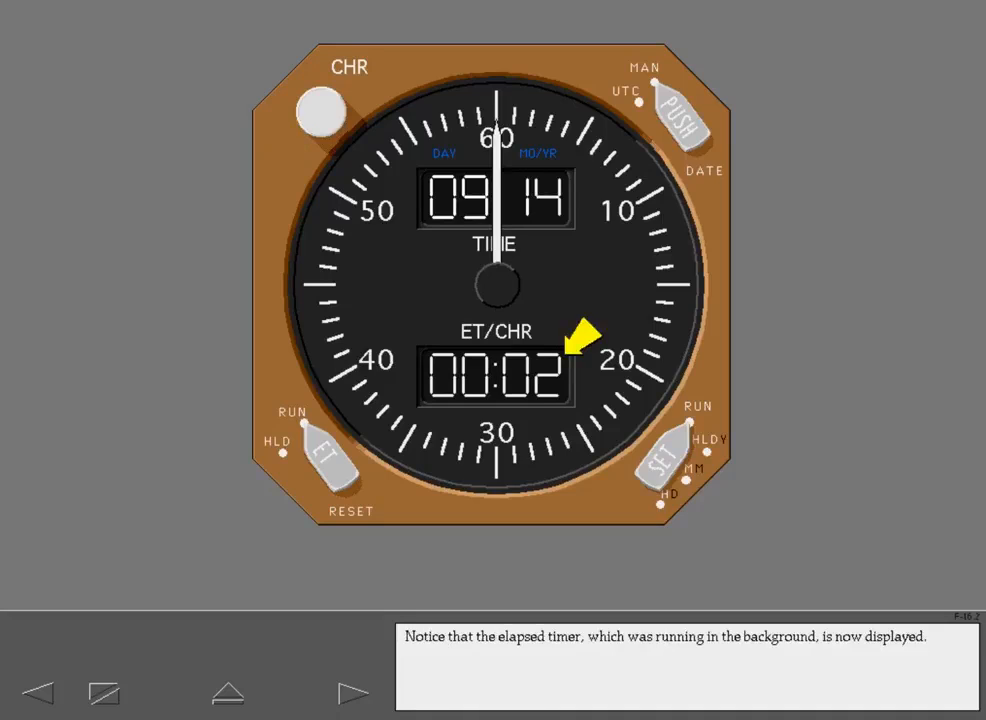
left_click(352, 692)
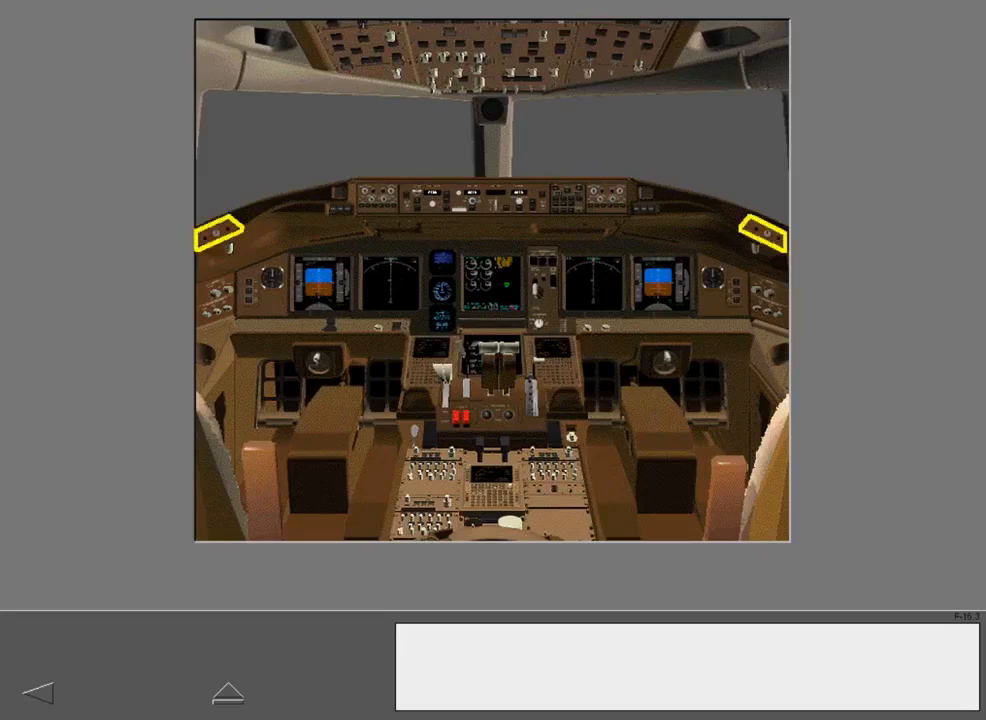
left_click(217, 232)
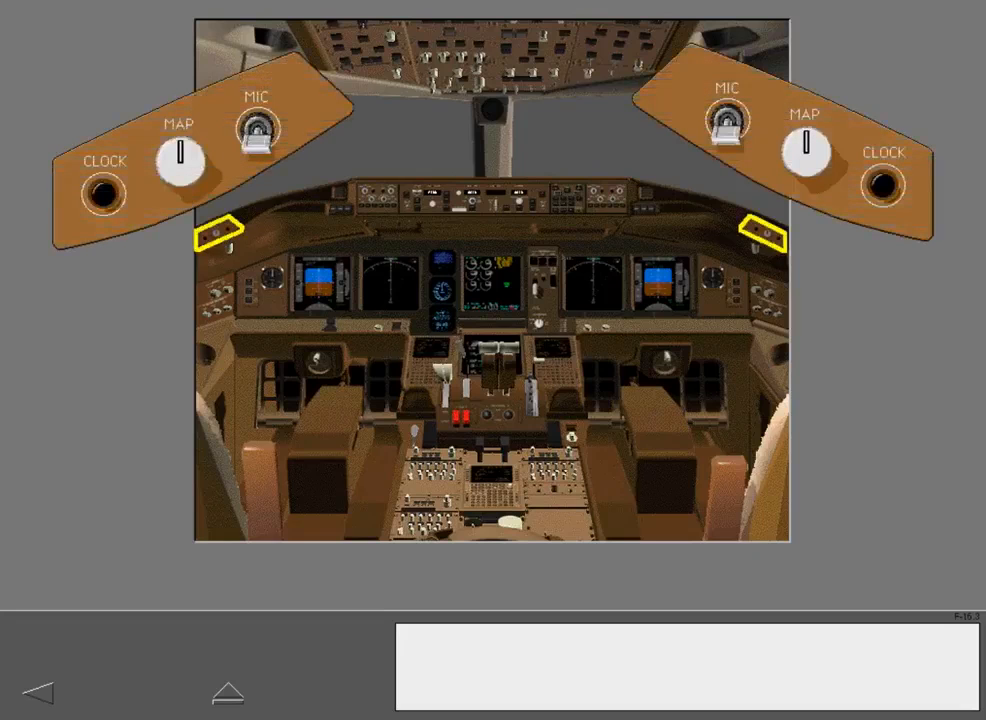